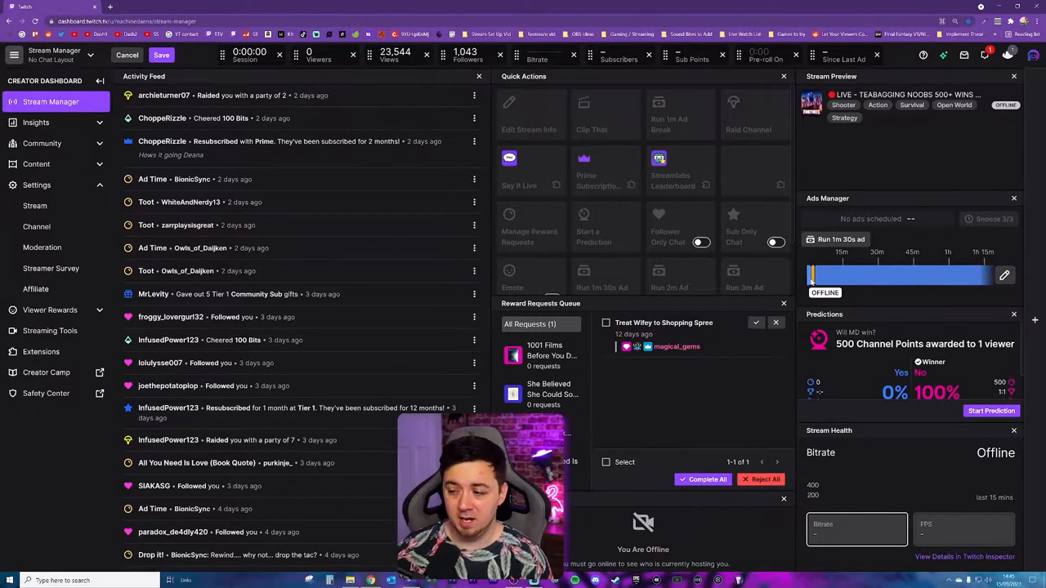
pyautogui.moveTo(897, 282)
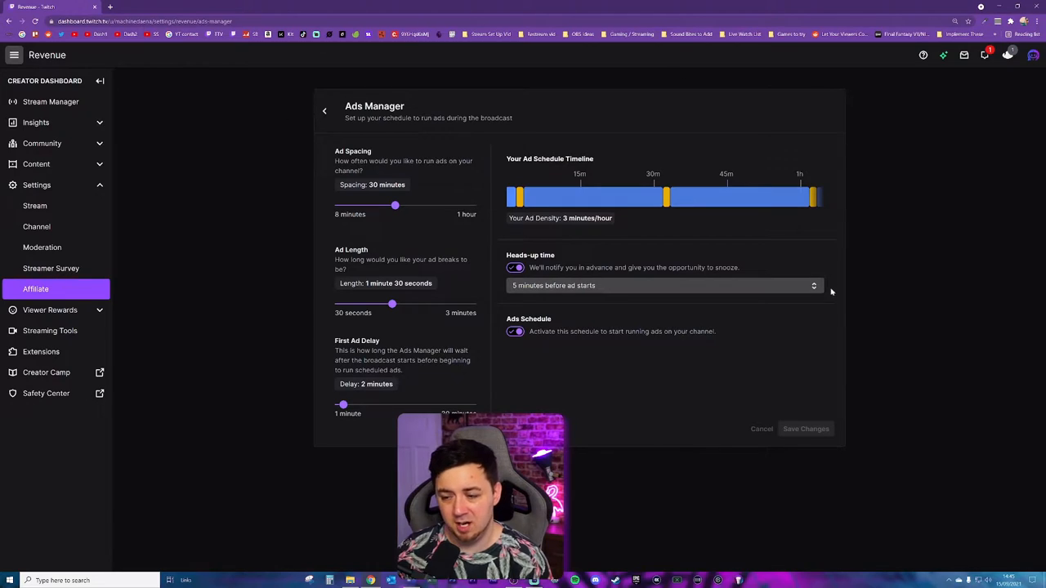
# Step: Return from Ads Manager to the Affiliate settings and scroll to the Ads section
pyautogui.click(324, 110)
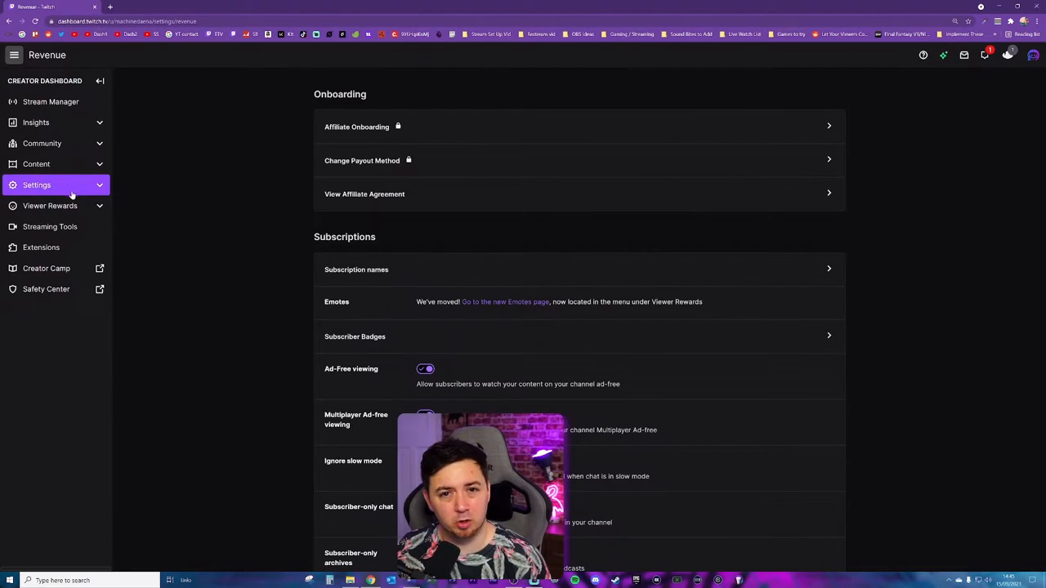
pyautogui.click(36, 184)
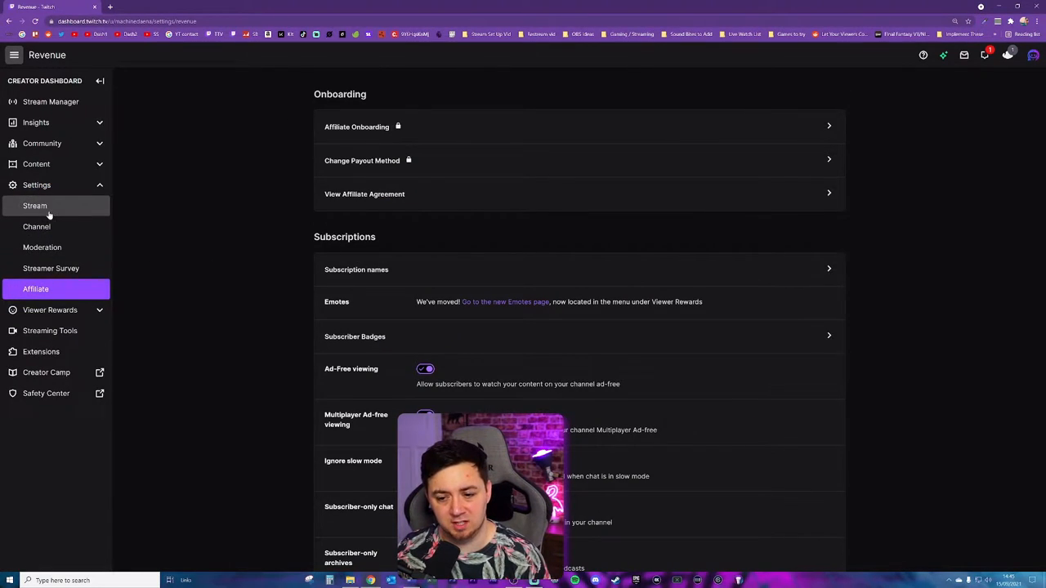
pyautogui.scroll(-3)
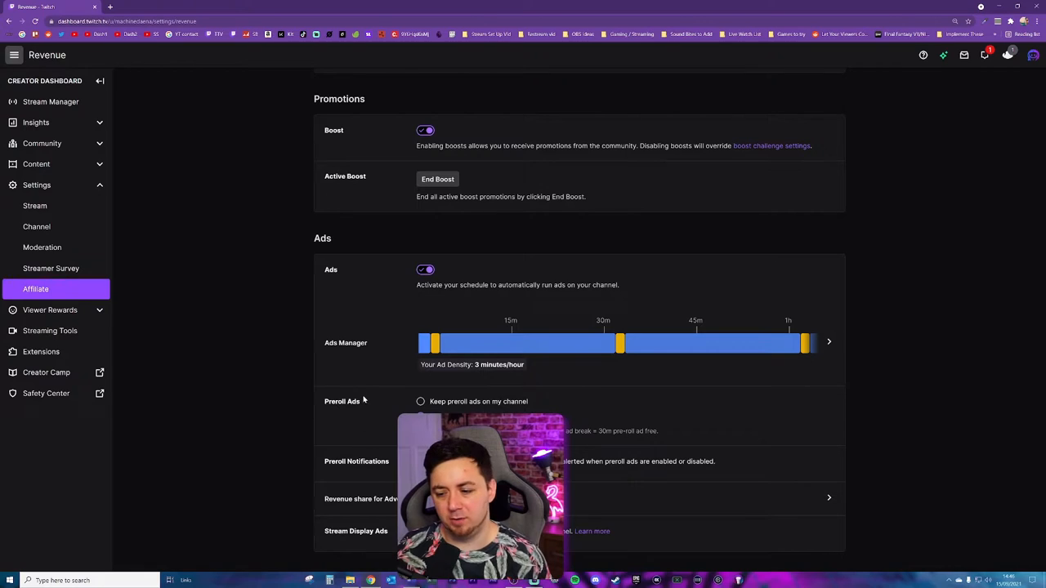
pyautogui.moveTo(277, 431)
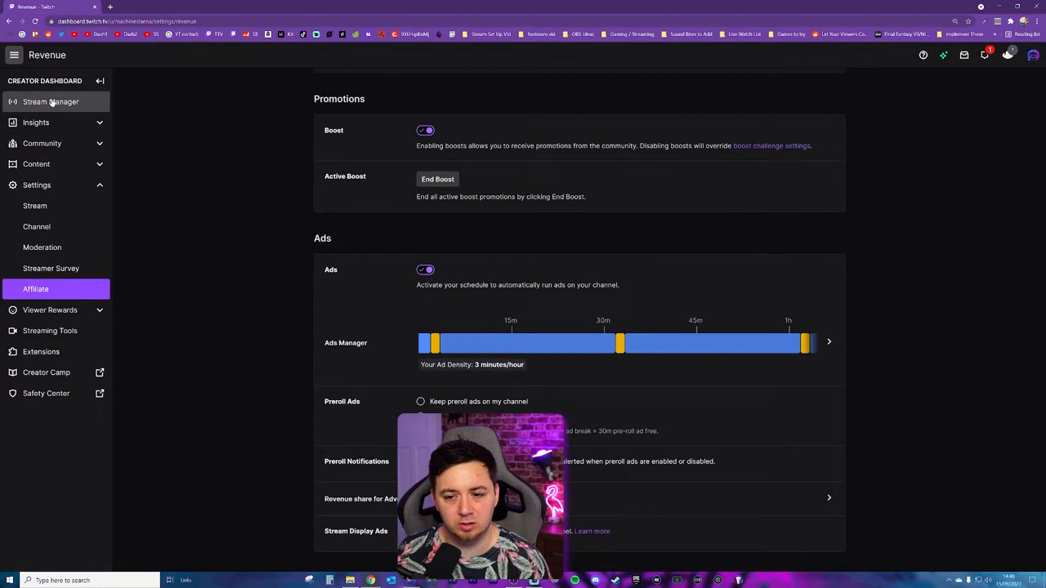
pyautogui.click(50, 101)
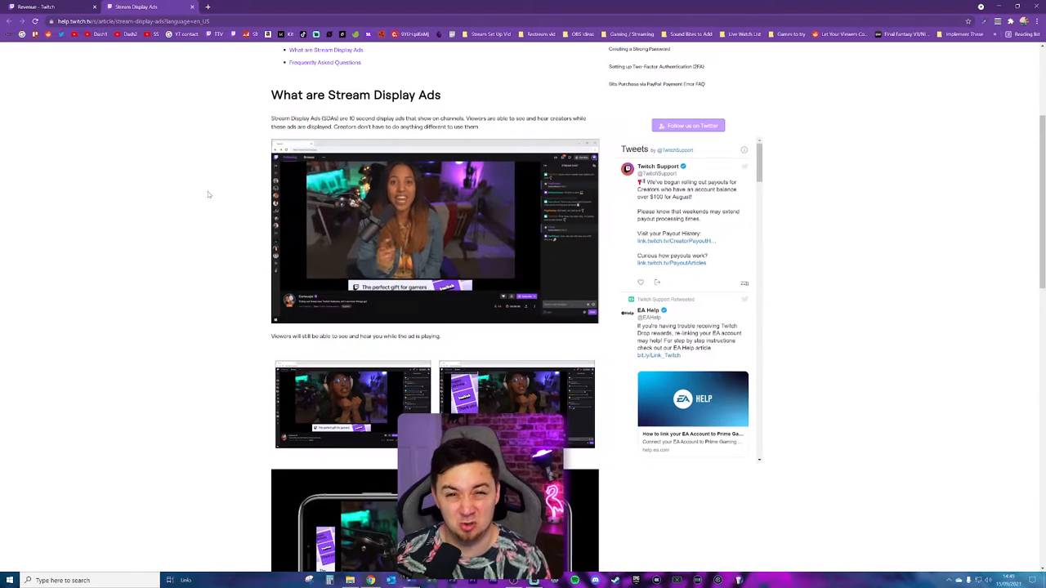
# Step: Switch back to the dashboard tab showing the Ads Manager schedule
pyautogui.click(49, 7)
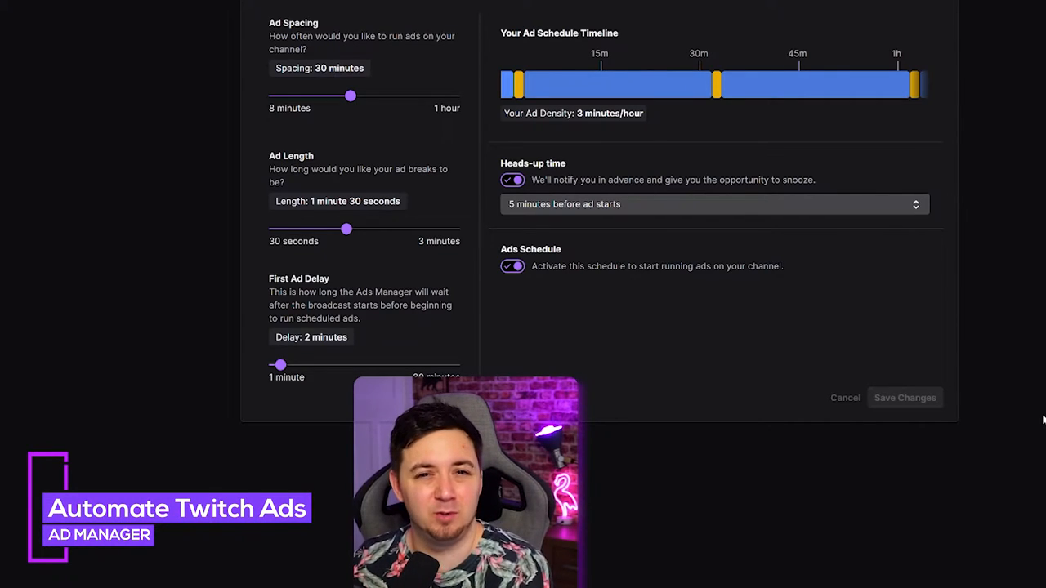
pyautogui.moveTo(333, 29)
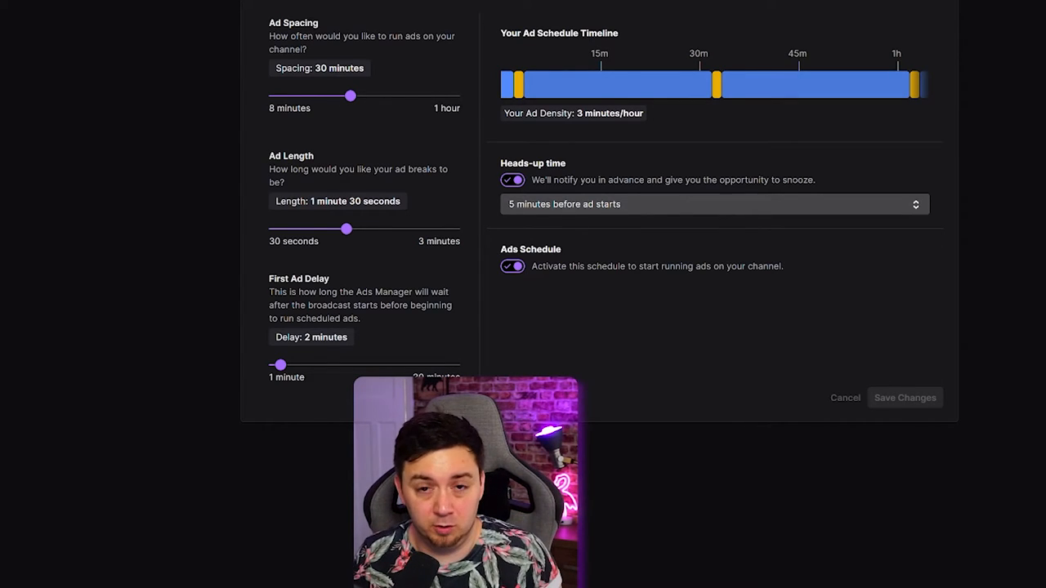
# Step: Try a 1-minute First Ad Delay, then restore it to 2 minutes
pyautogui.moveTo(280, 364); pyautogui.dragTo(273, 365)
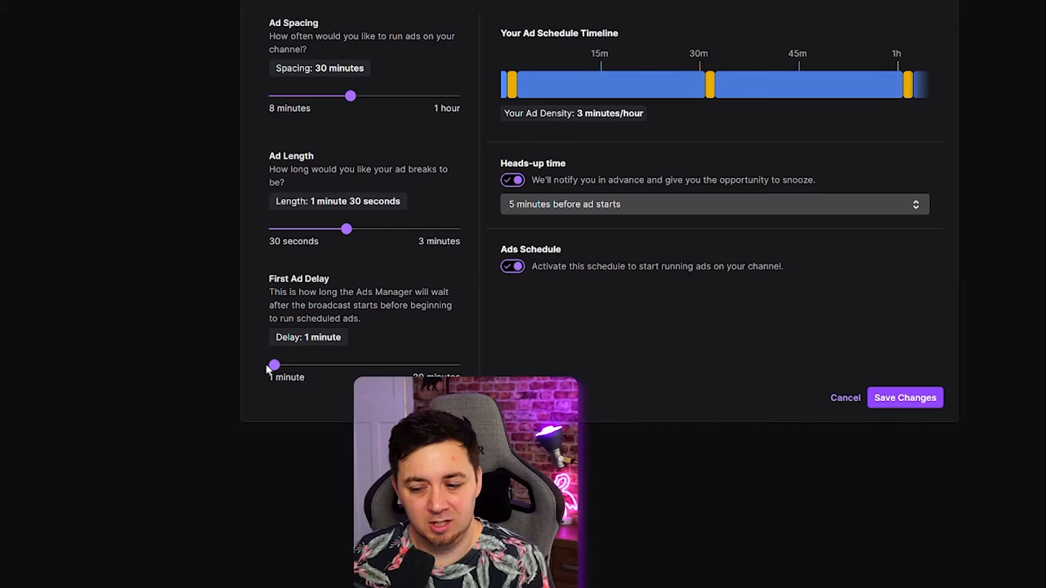
pyautogui.moveTo(274, 365); pyautogui.dragTo(281, 365)
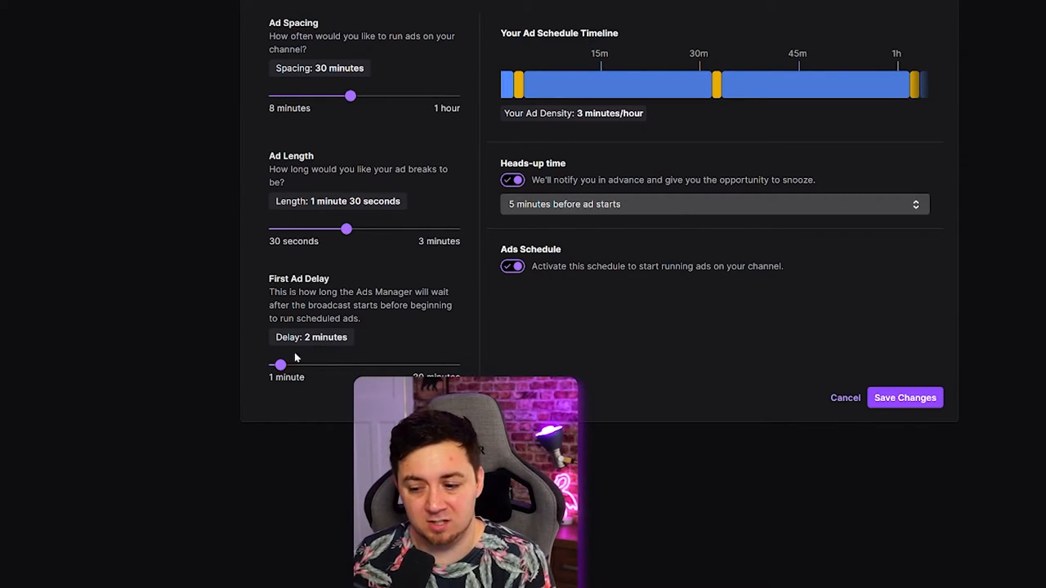
pyautogui.moveTo(218, 407)
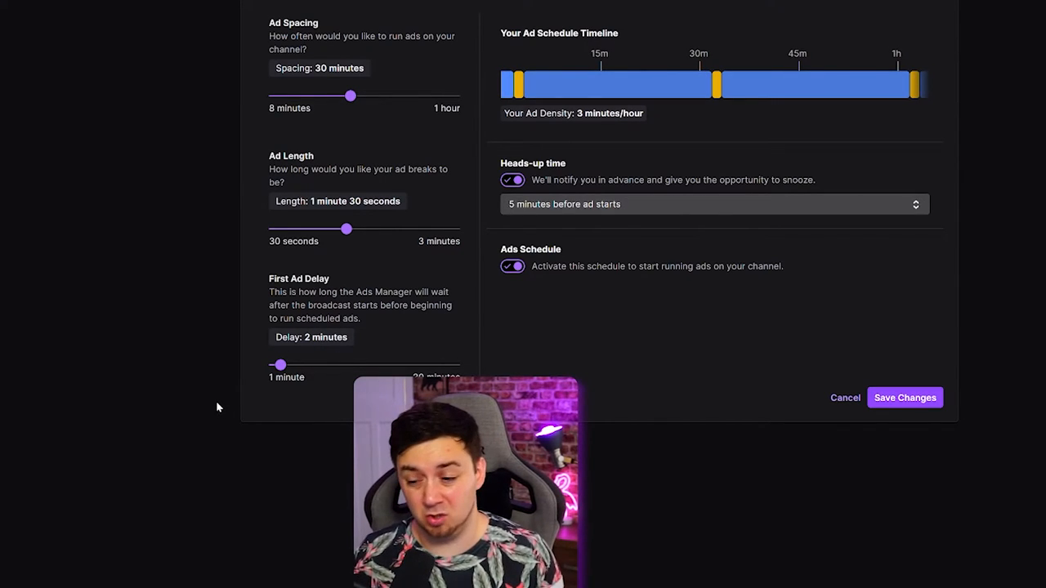
pyautogui.moveTo(244, 411)
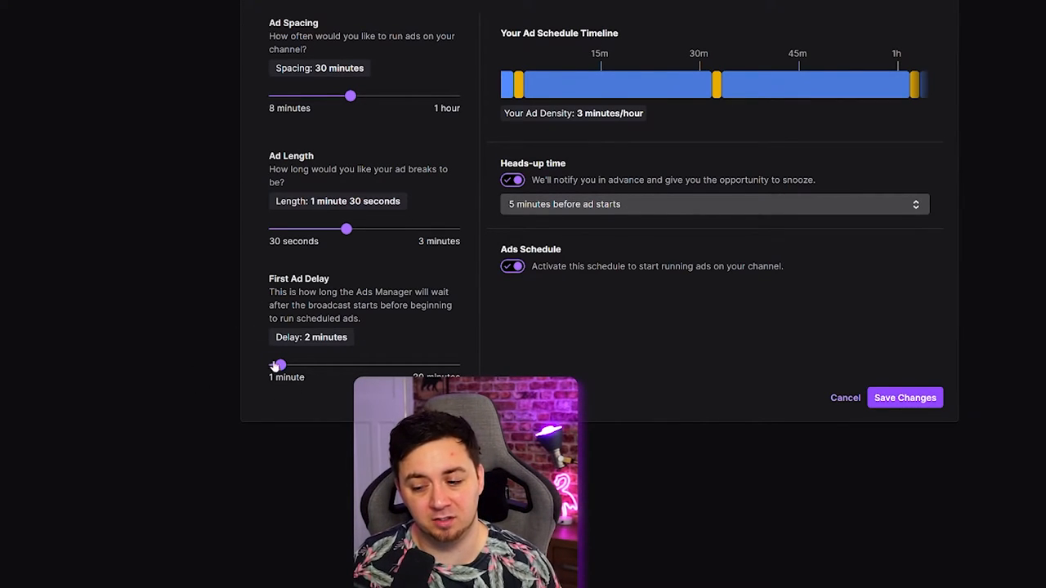
pyautogui.moveTo(278, 365); pyautogui.dragTo(331, 365)
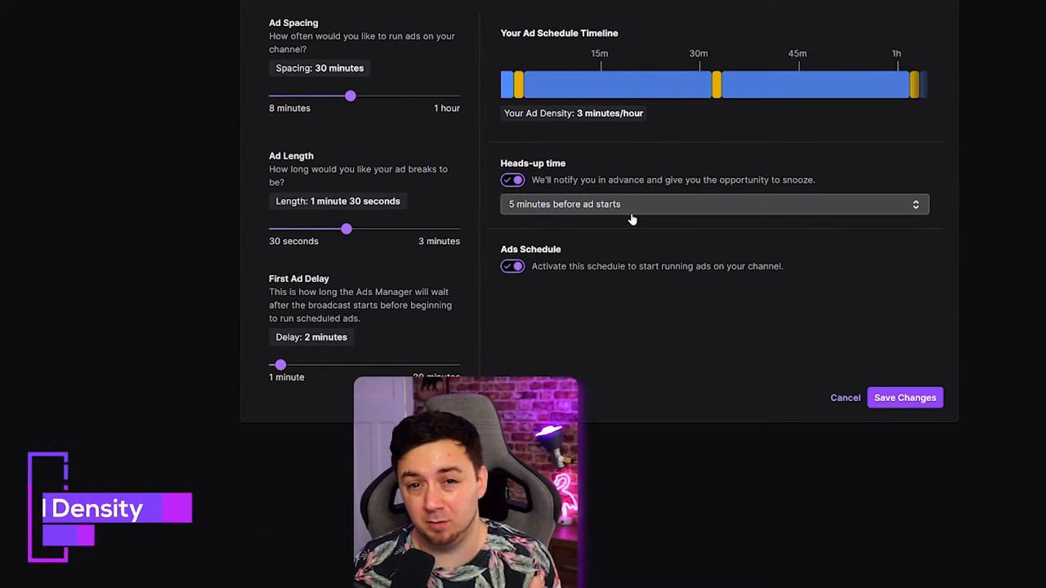
pyautogui.moveTo(644, 327)
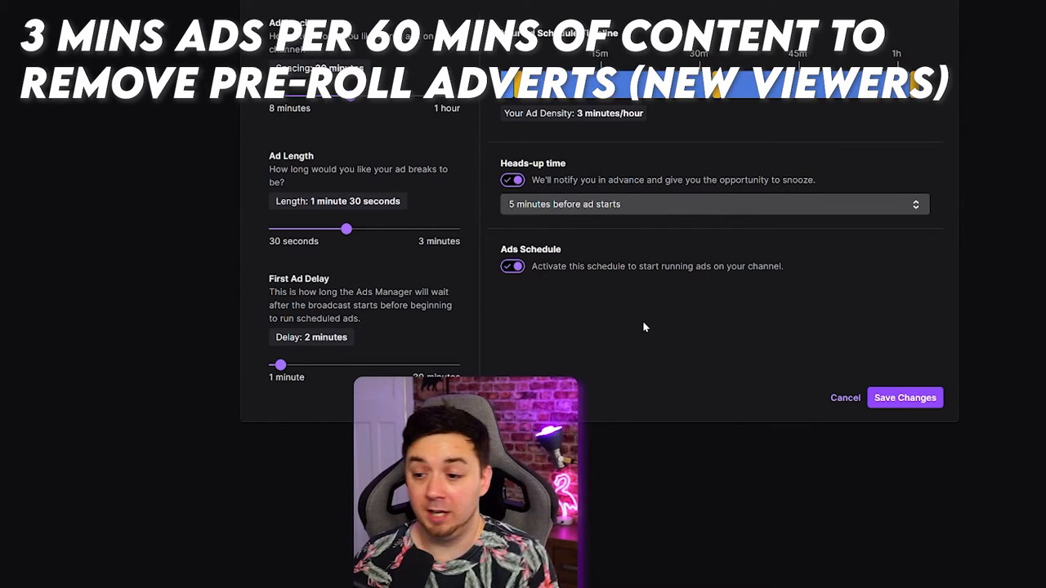
# Step: Set Ad Spacing to 8 minutes and Ad Length to 3 minutes, giving 22.5 minutes/hour density
pyautogui.moveTo(346, 229); pyautogui.dragTo(274, 228)
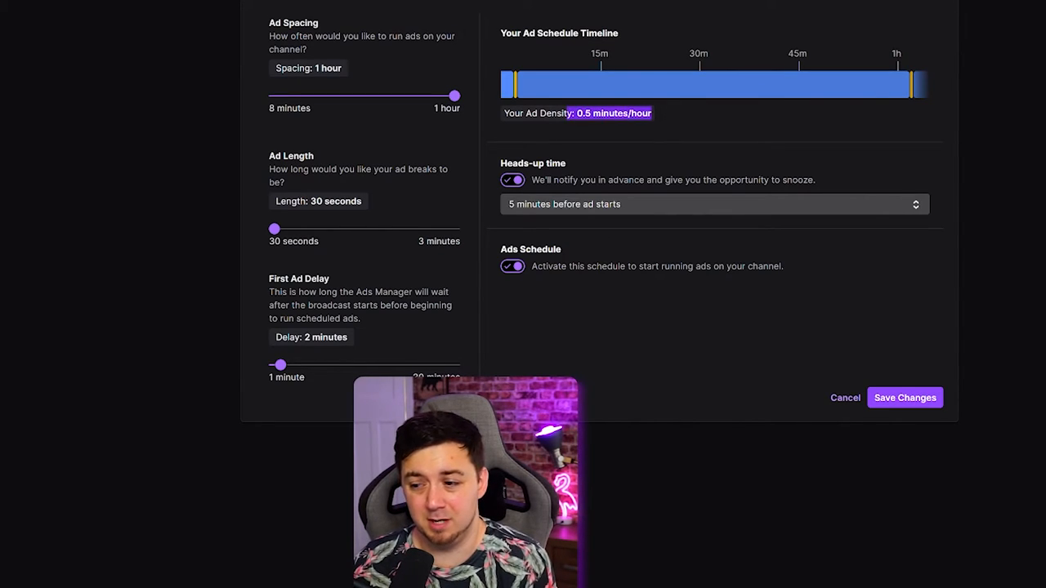
pyautogui.moveTo(274, 229); pyautogui.dragTo(455, 229)
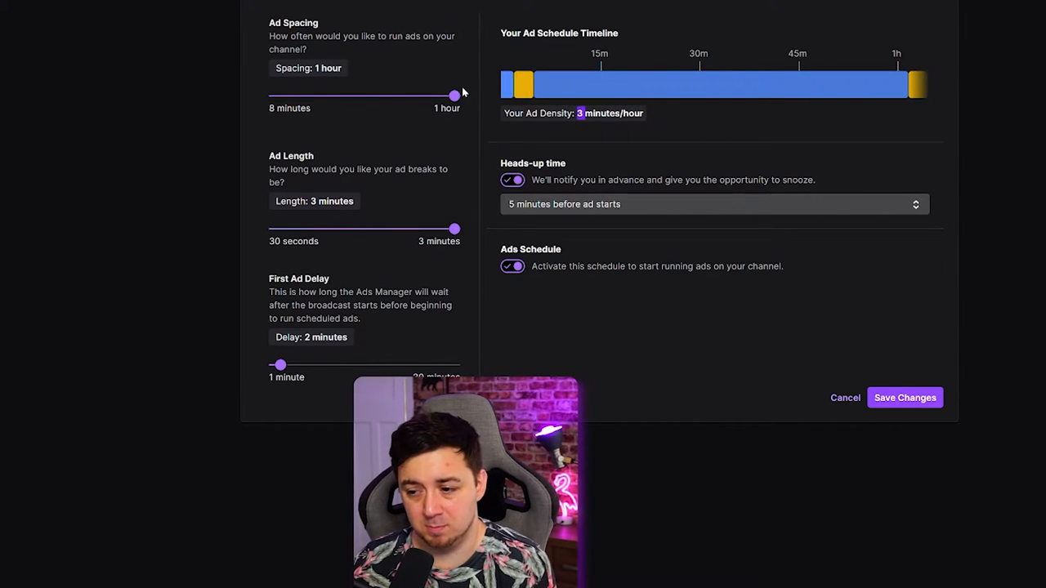
pyautogui.moveTo(455, 96); pyautogui.dragTo(274, 95)
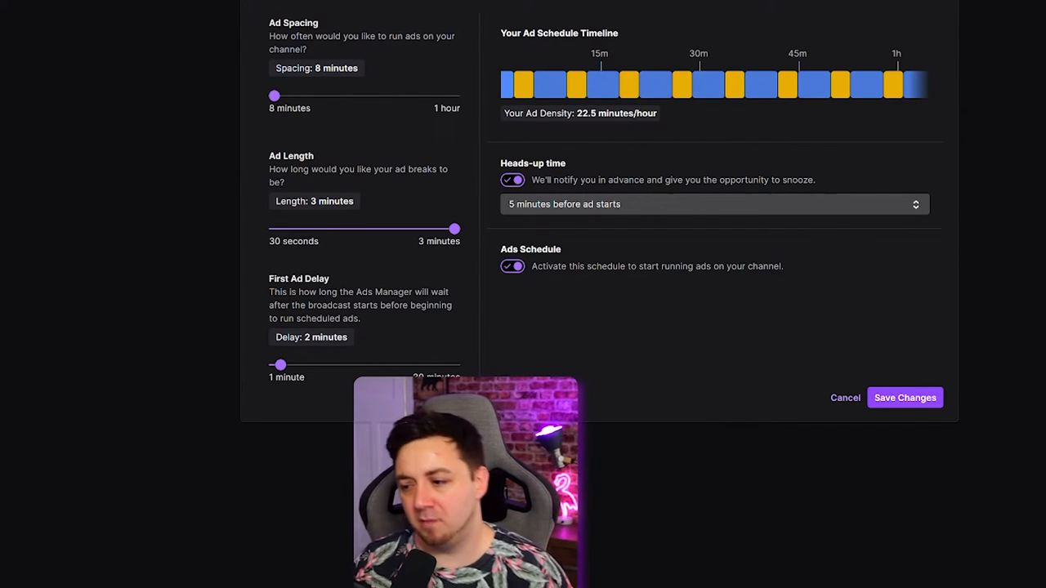
pyautogui.doubleClick(587, 113)
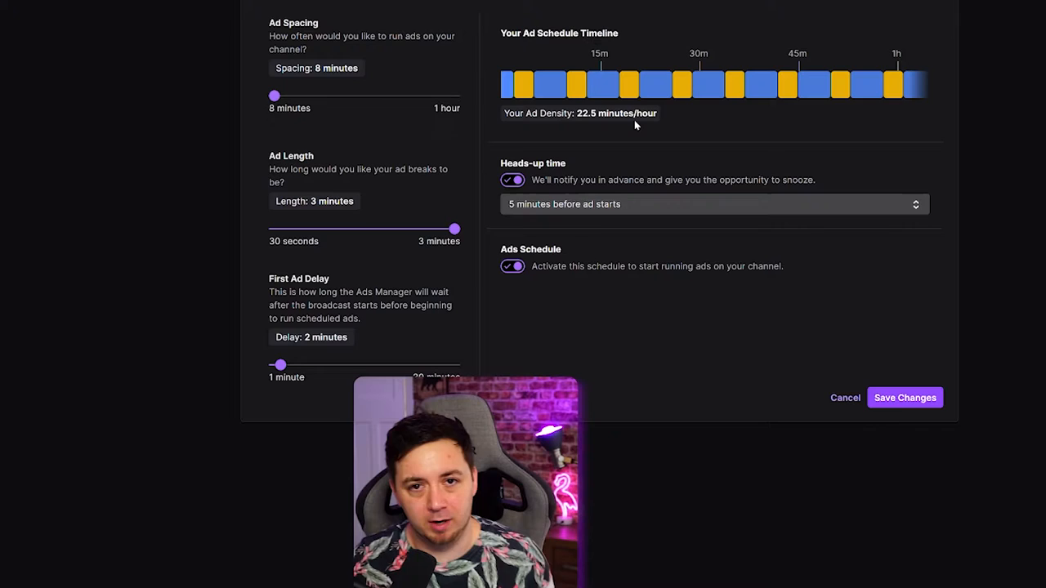
pyautogui.moveTo(507, 144)
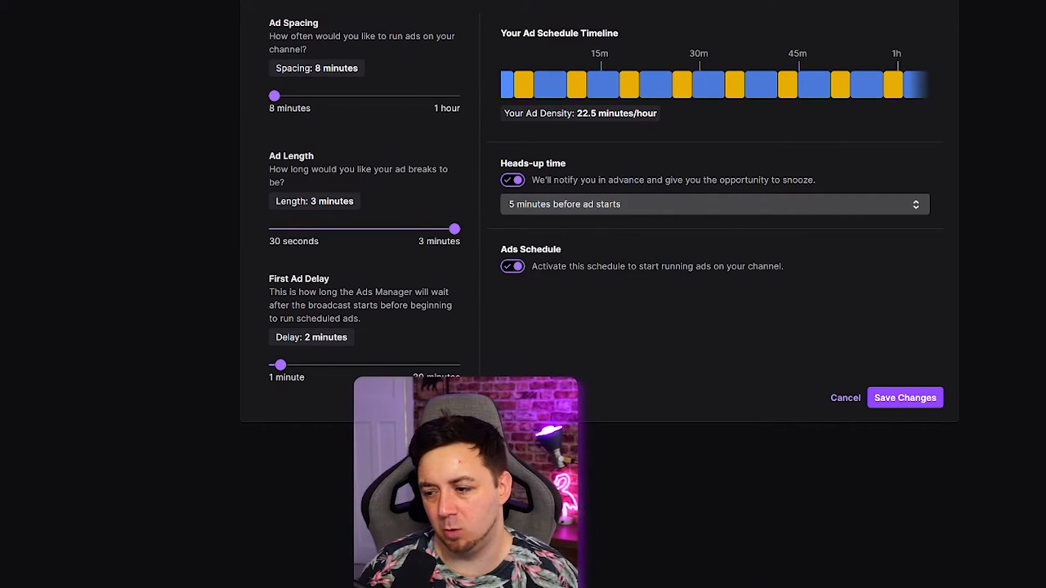
pyautogui.moveTo(251, 21)
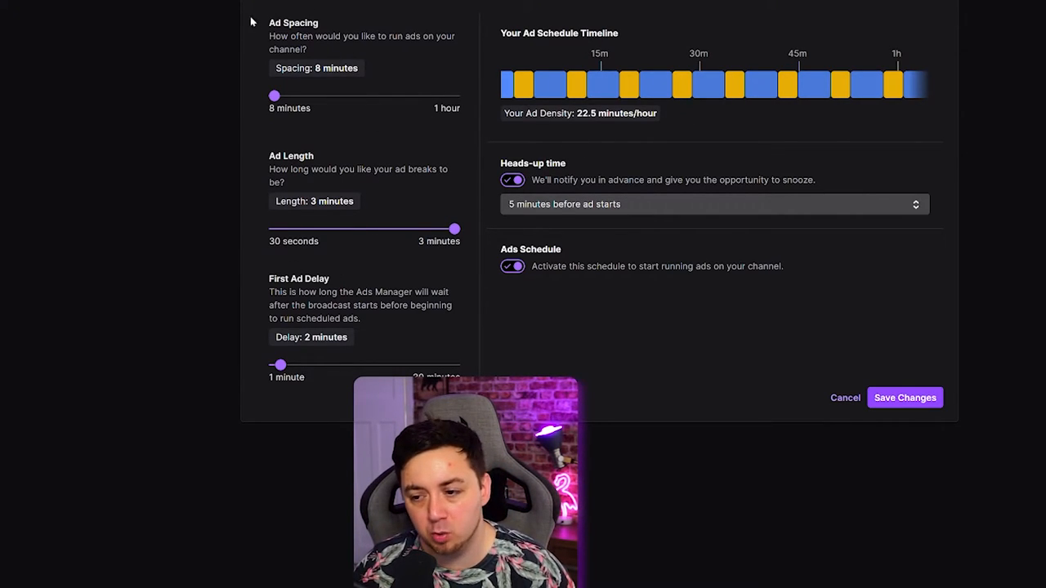
pyautogui.moveTo(234, 169)
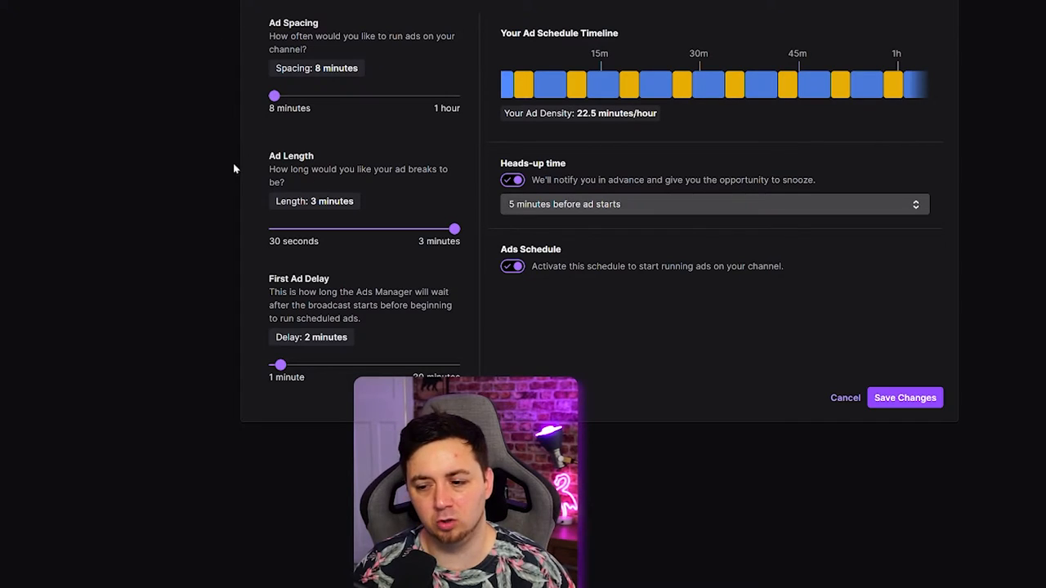
pyautogui.moveTo(327, 238)
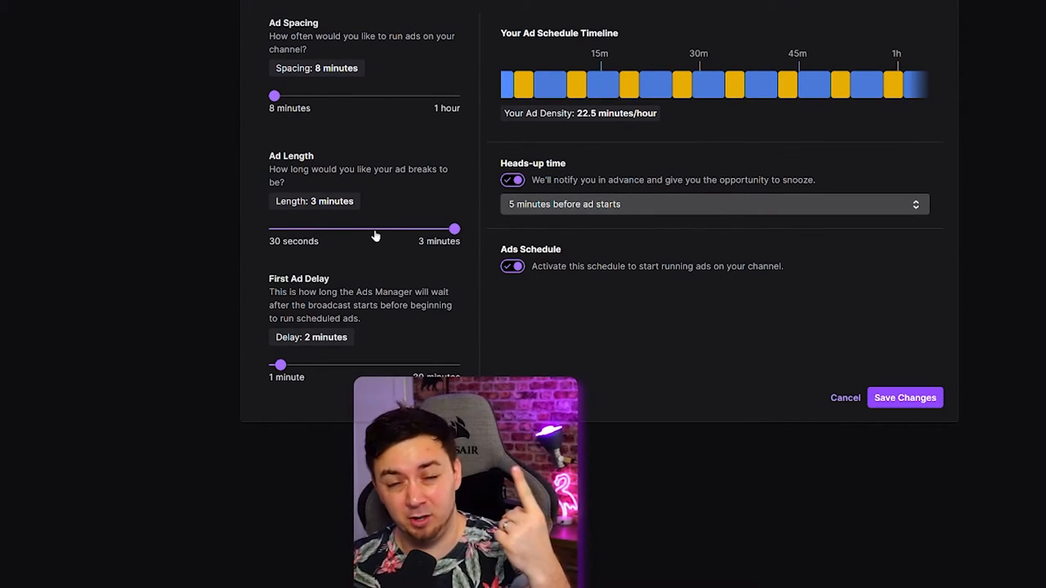
pyautogui.moveTo(469, 306)
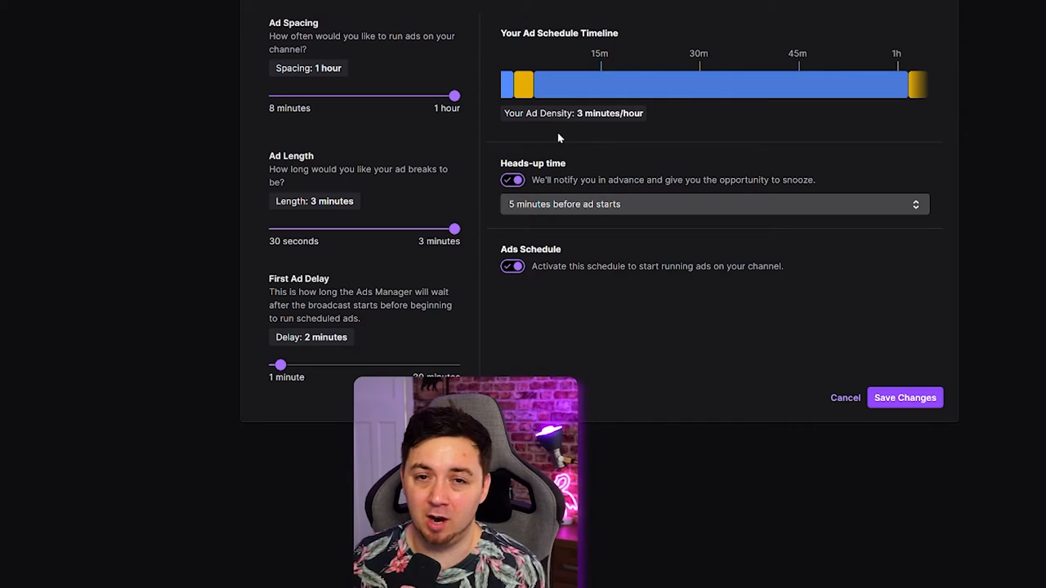
pyautogui.moveTo(802, 22)
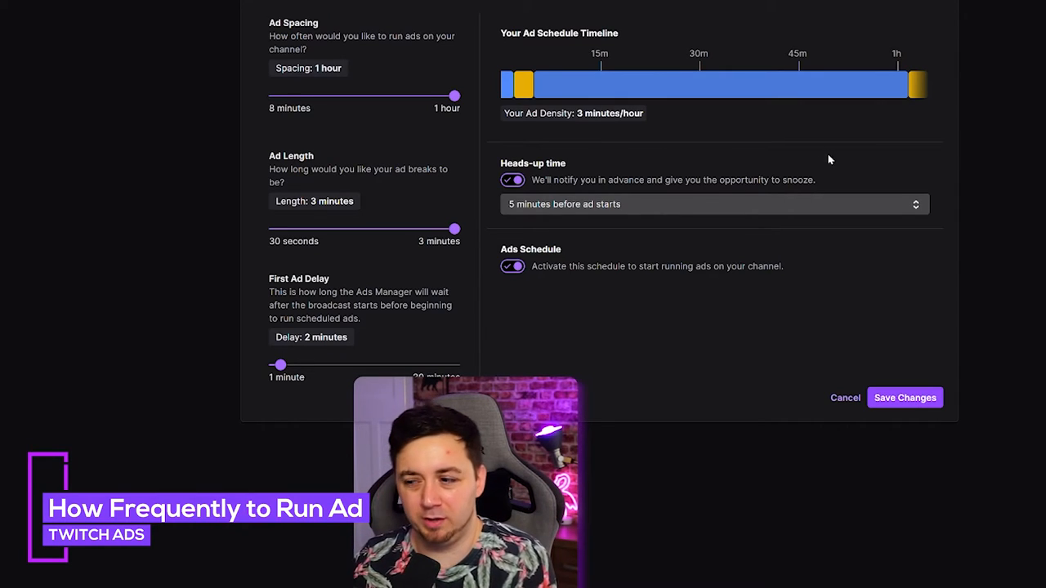
pyautogui.moveTo(1026, 167)
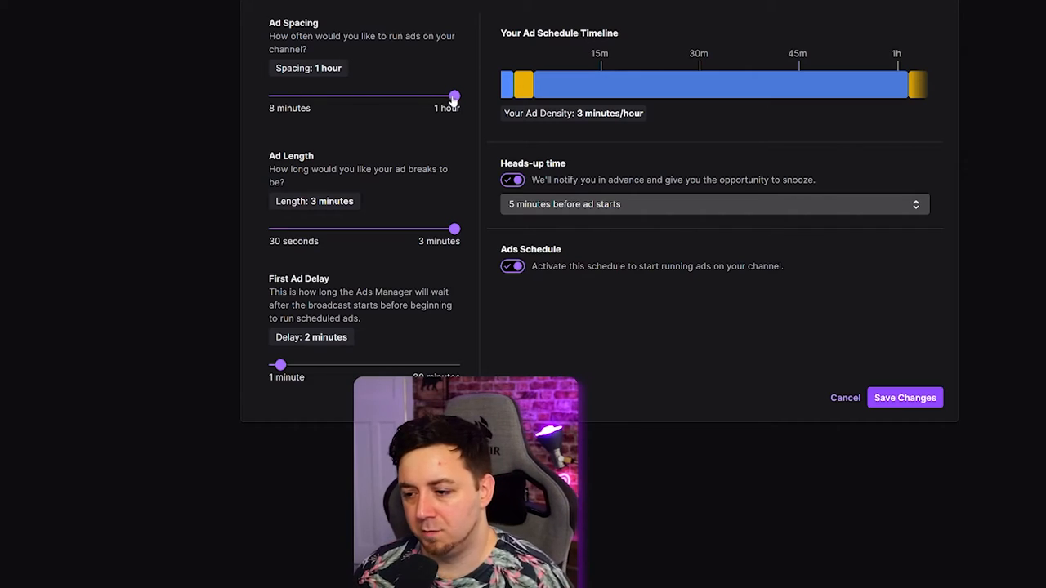
# Step: Set Ad Spacing to 30 minutes with 1 minute 30 second ad breaks
pyautogui.moveTo(454, 95); pyautogui.dragTo(350, 96)
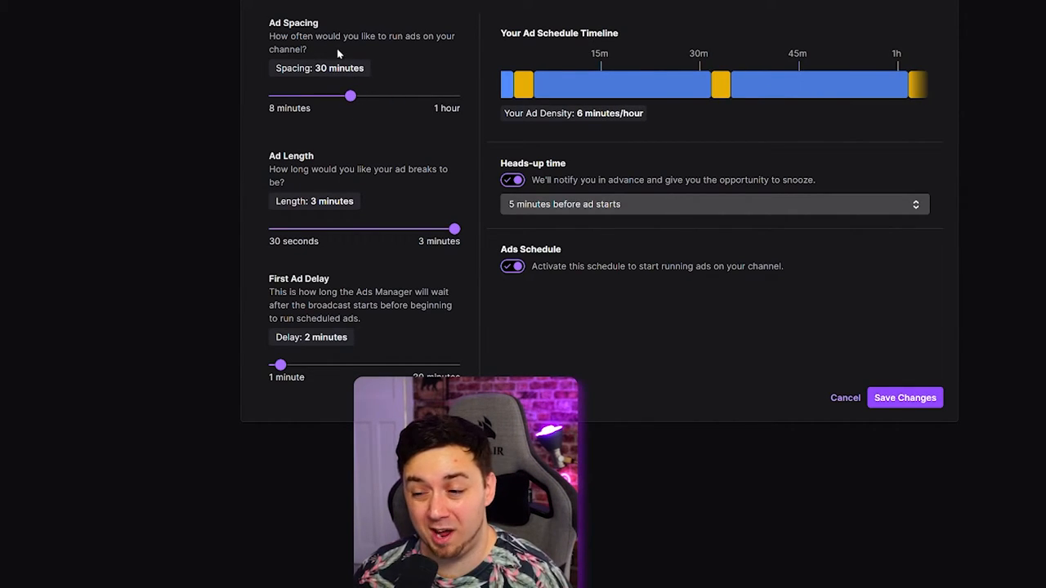
pyautogui.moveTo(455, 229); pyautogui.dragTo(346, 229)
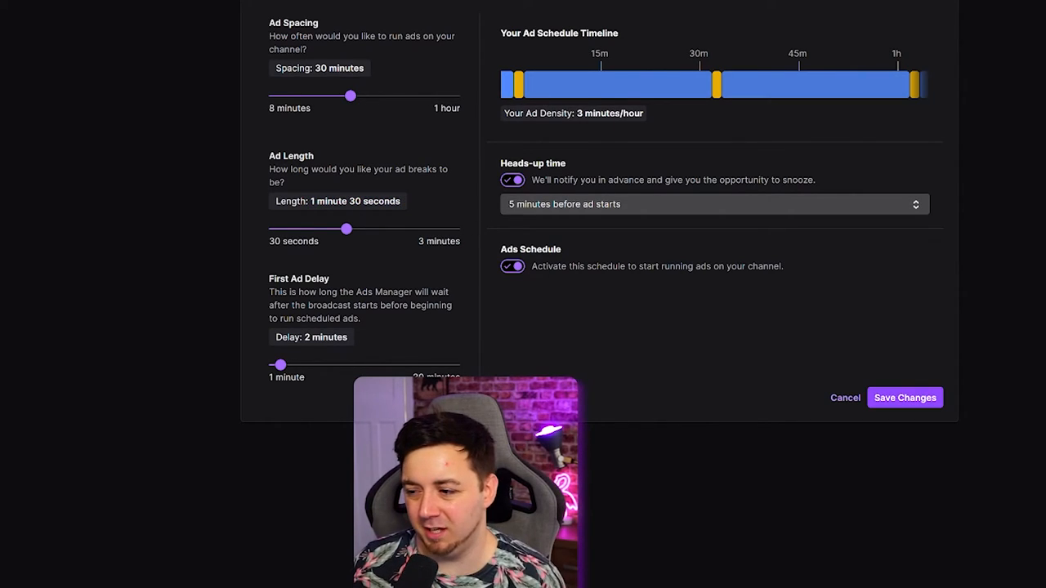
pyautogui.moveTo(662, 142)
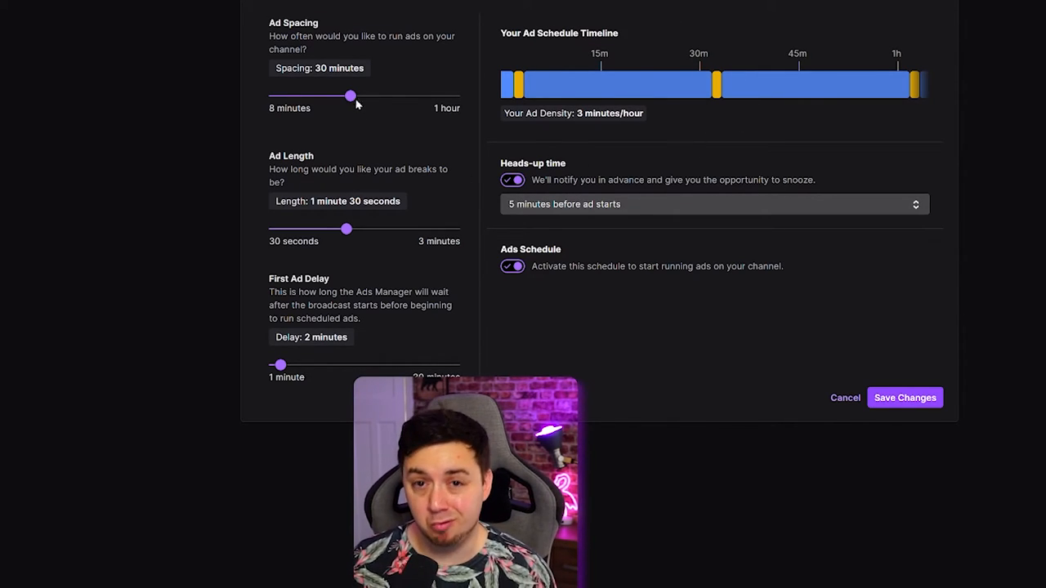
pyautogui.moveTo(350, 95); pyautogui.dragTo(322, 95)
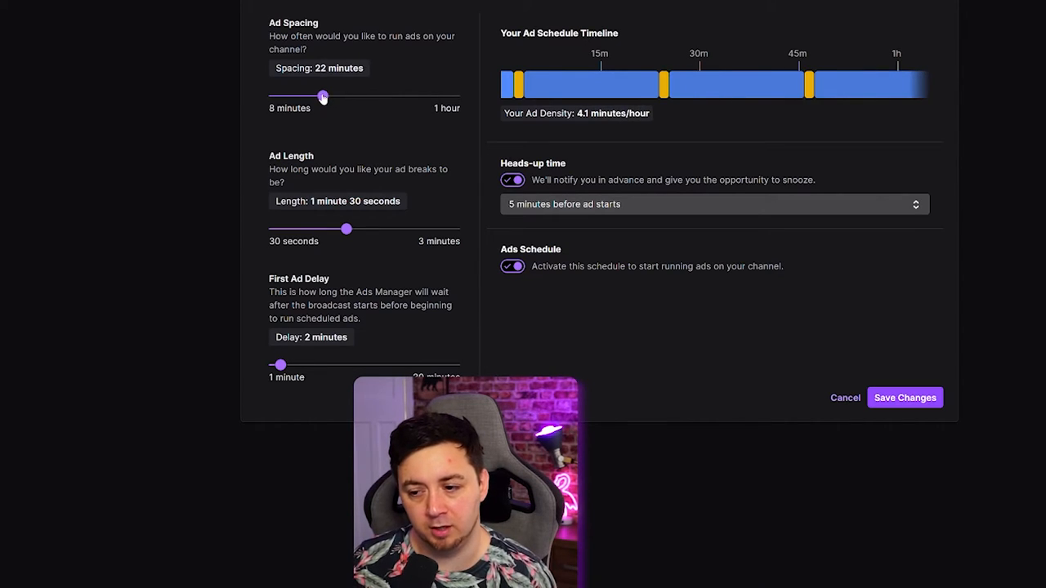
pyautogui.moveTo(346, 228); pyautogui.dragTo(310, 228)
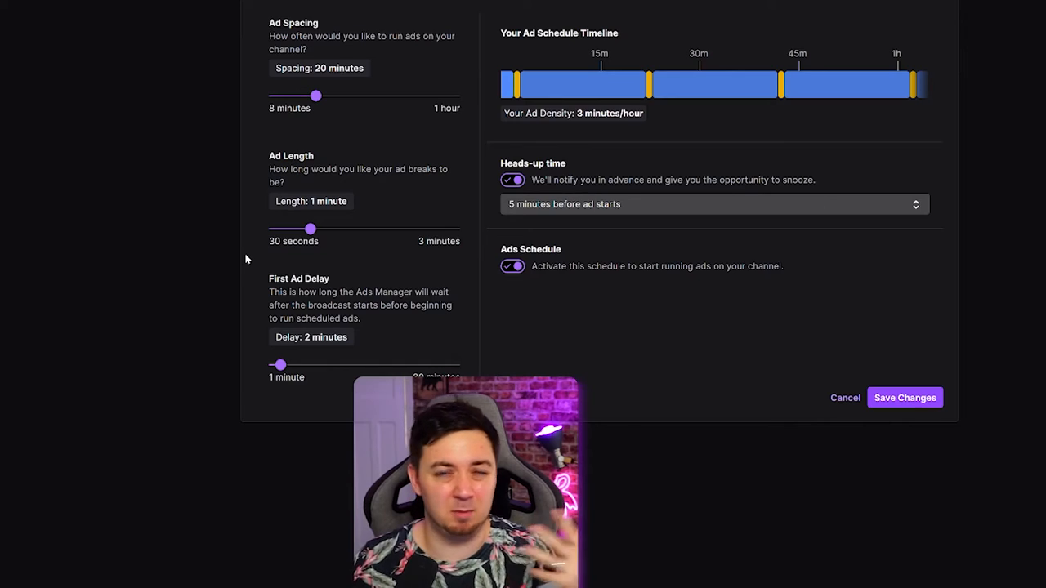
pyautogui.moveTo(250, 240)
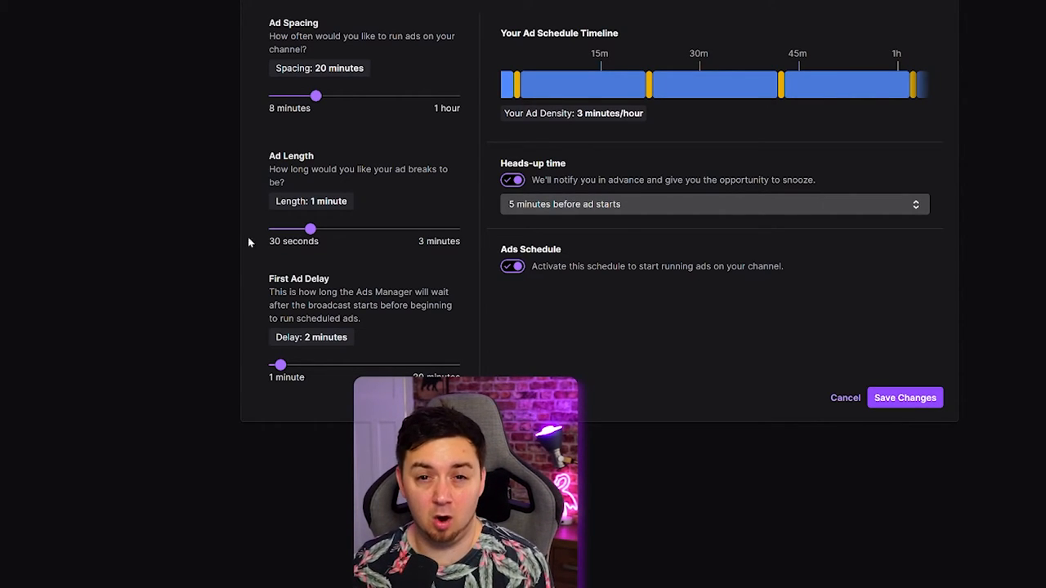
pyautogui.moveTo(317, 96); pyautogui.dragTo(346, 95)
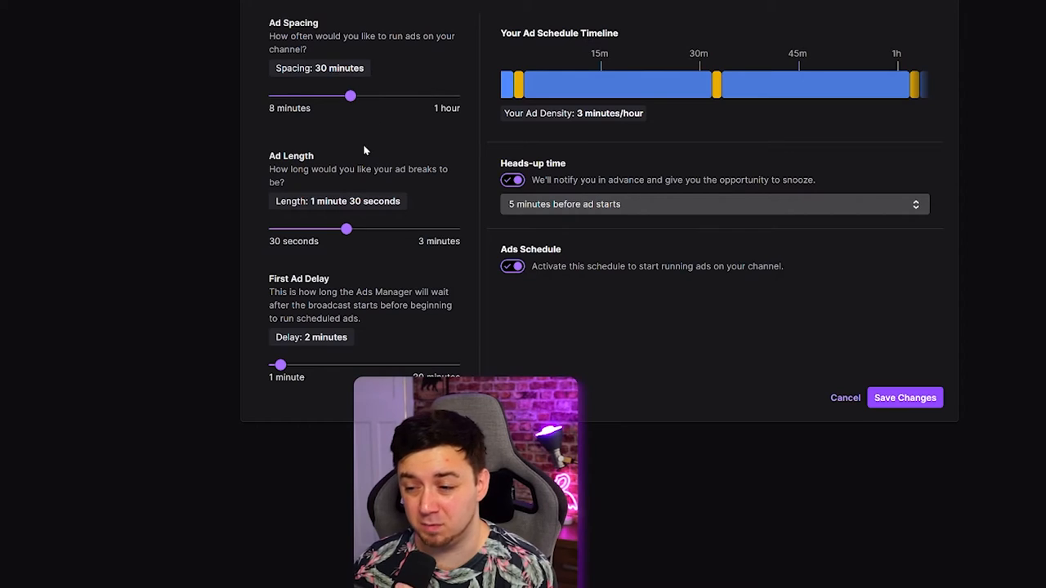
pyautogui.moveTo(346, 228); pyautogui.dragTo(419, 229)
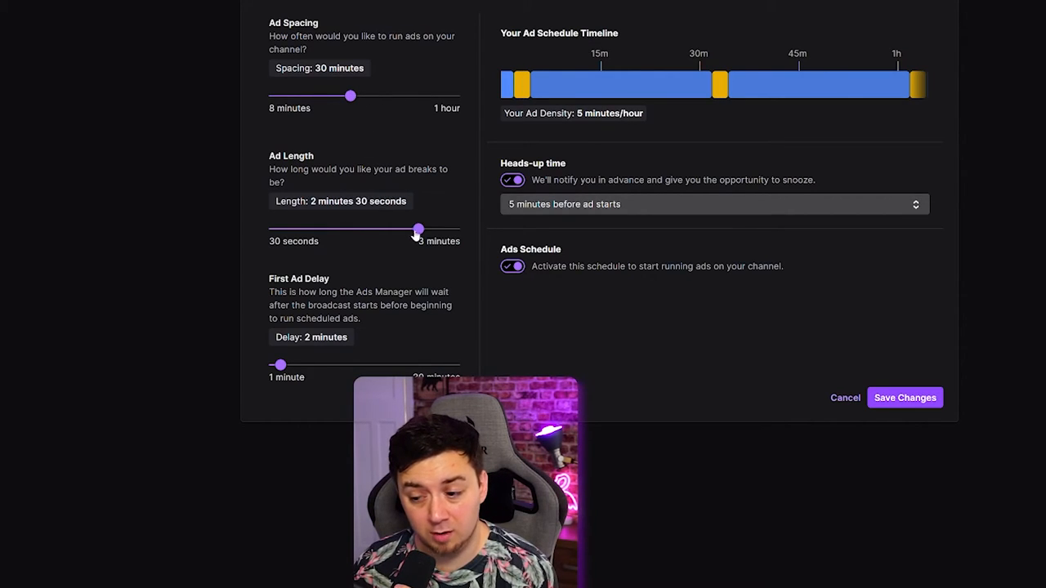
pyautogui.moveTo(419, 229); pyautogui.dragTo(455, 229)
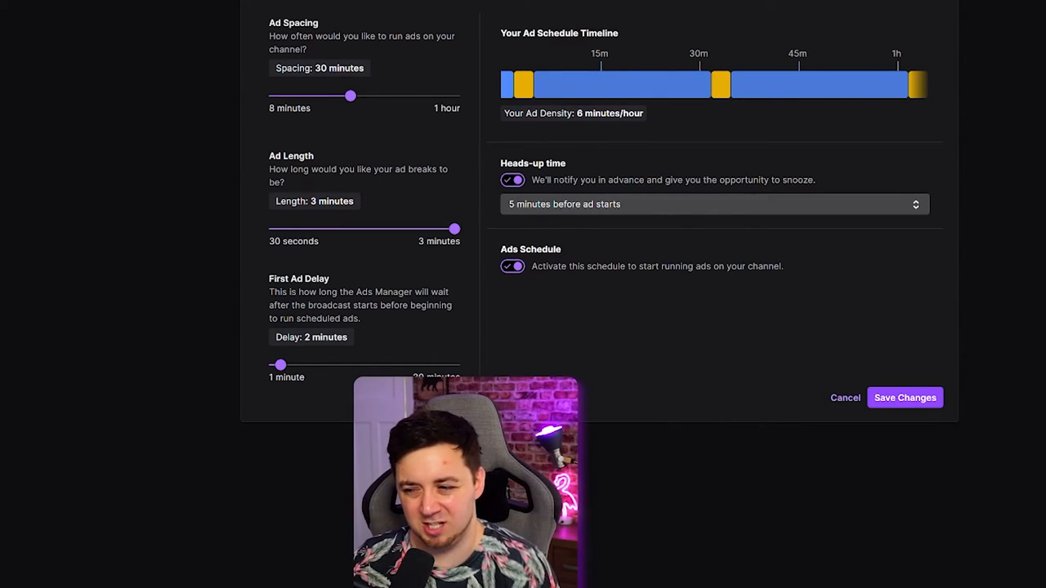
pyautogui.moveTo(636, 110)
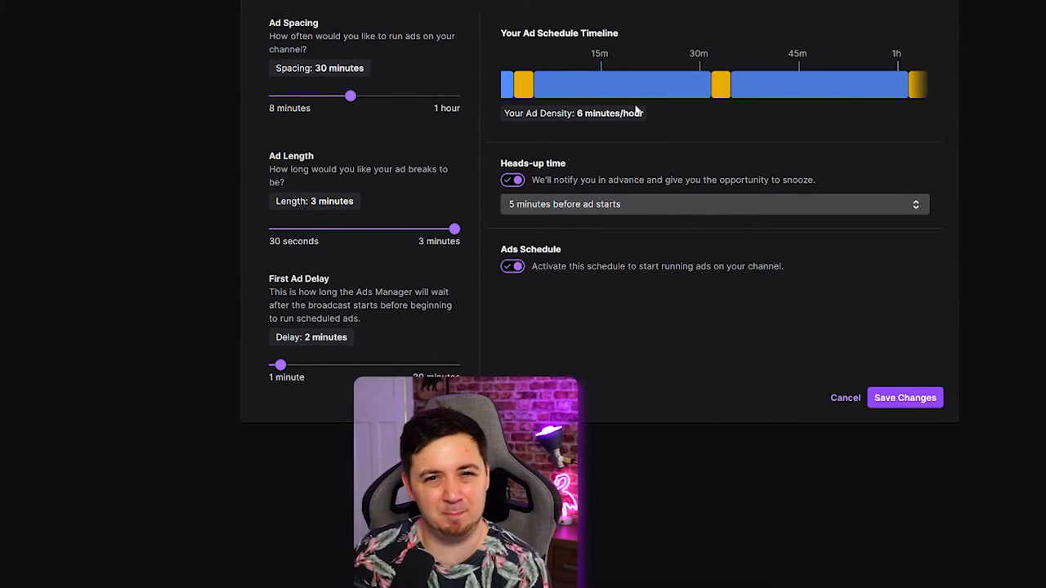
pyautogui.moveTo(454, 229); pyautogui.dragTo(345, 229)
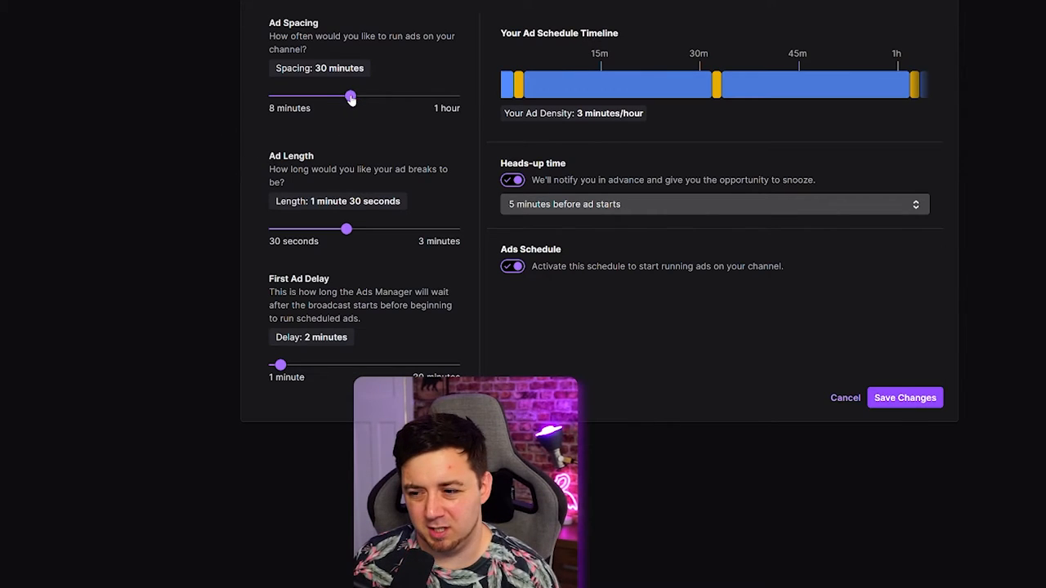
# Step: Preview 15-minute spacing with 30-second then 1-minute ads, then restore 30-minute spacing
pyautogui.moveTo(350, 95); pyautogui.dragTo(296, 95)
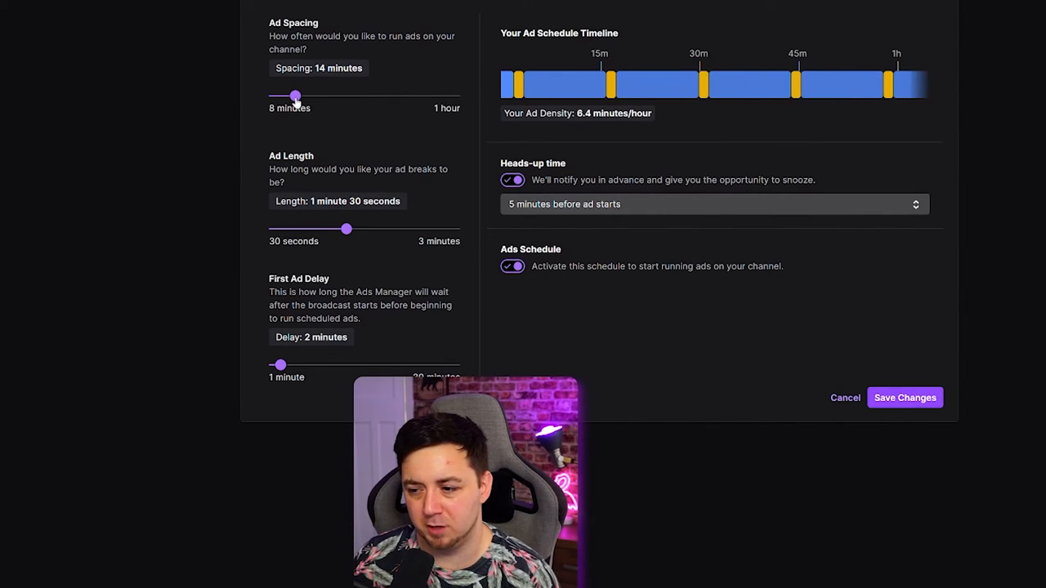
pyautogui.moveTo(295, 96); pyautogui.dragTo(300, 96)
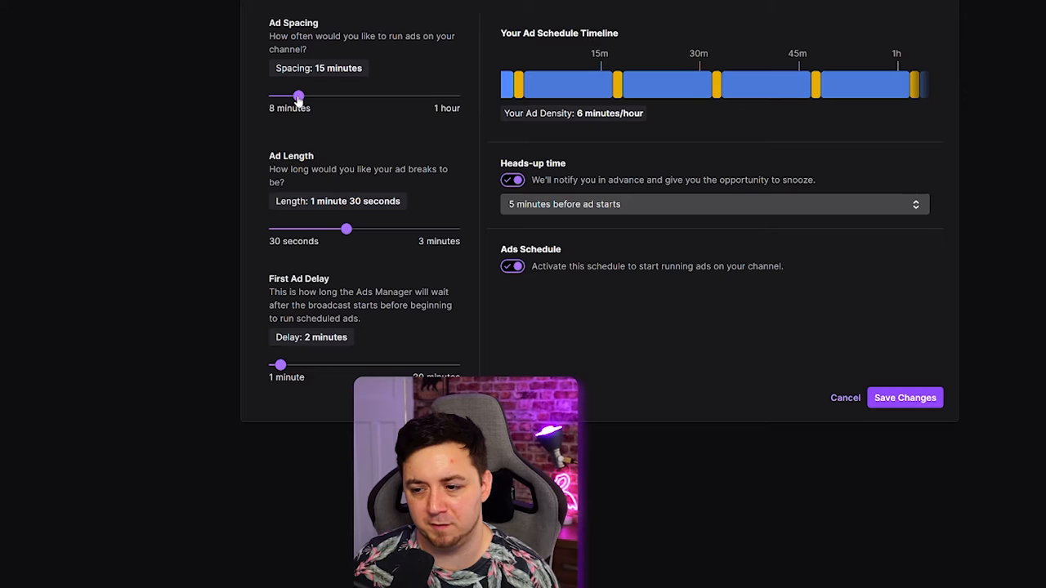
pyautogui.moveTo(346, 229); pyautogui.dragTo(274, 229)
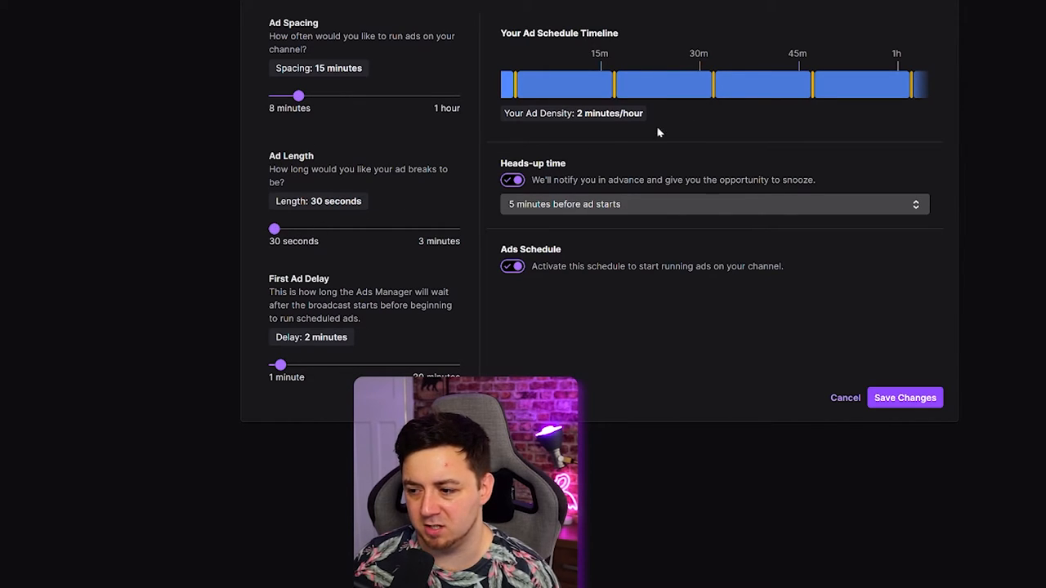
pyautogui.doubleClick(609, 113)
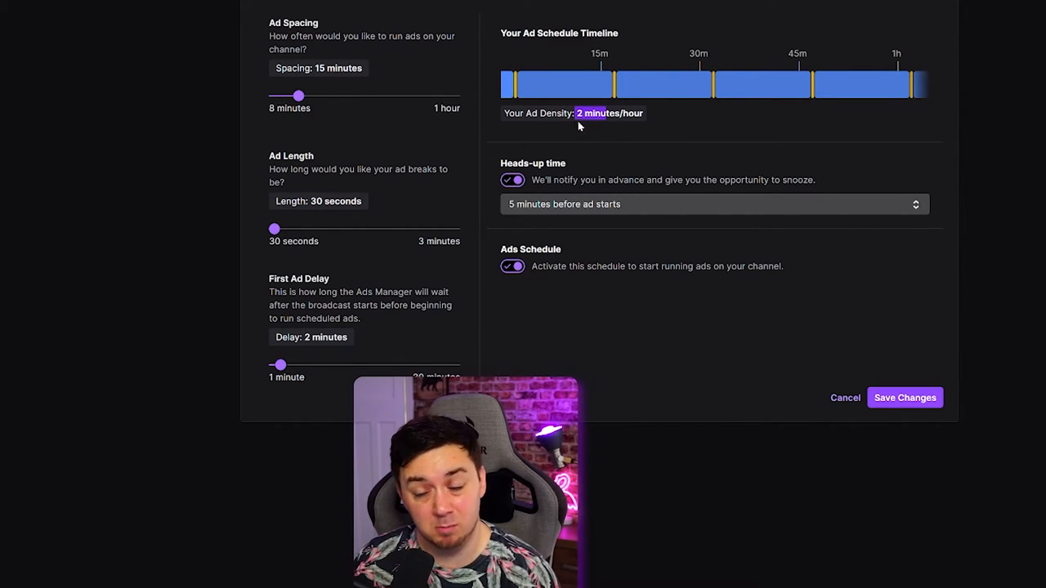
pyautogui.moveTo(275, 229); pyautogui.dragTo(310, 228)
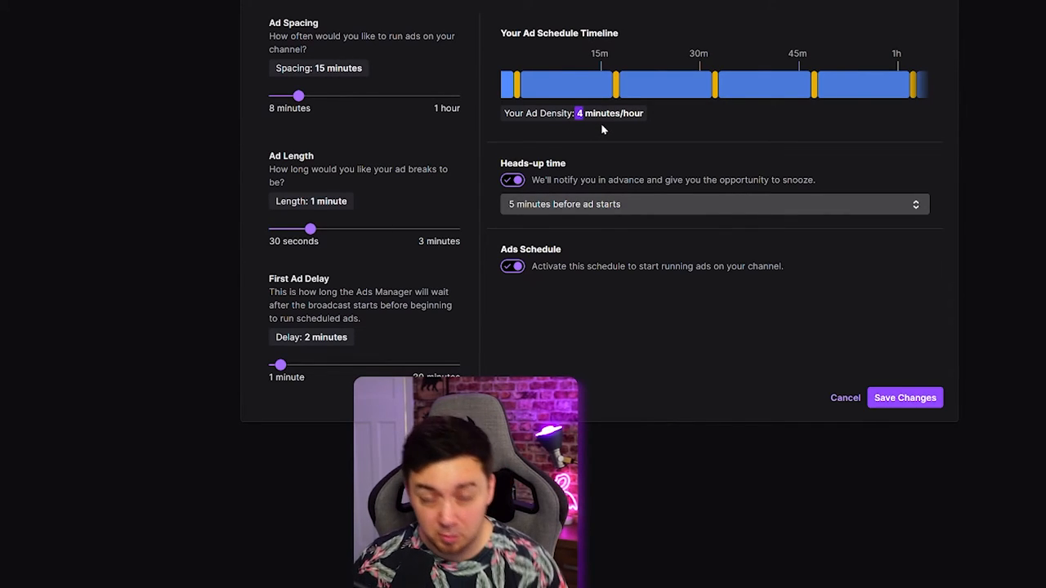
pyautogui.moveTo(550, 108)
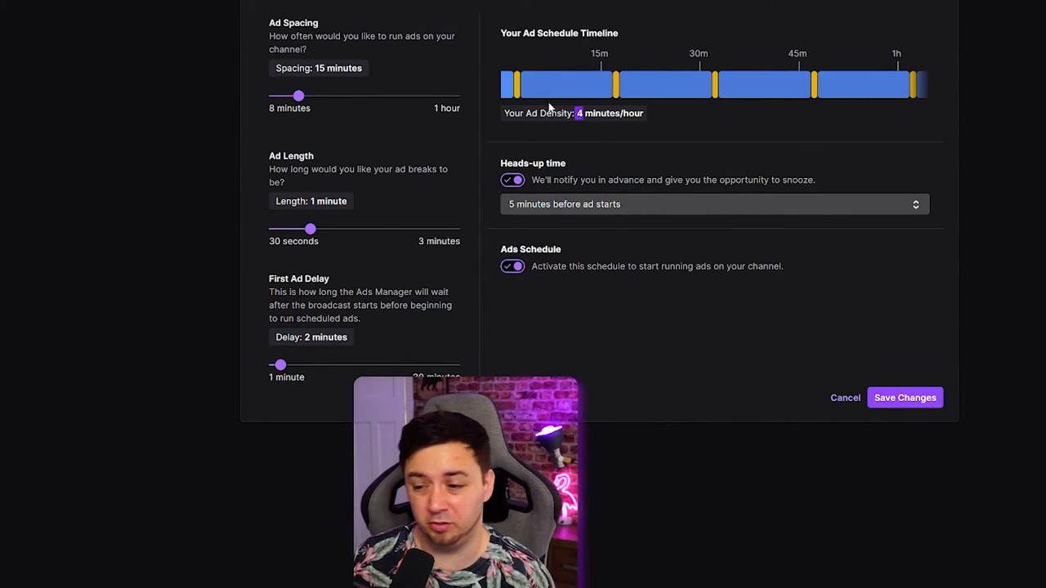
pyautogui.moveTo(298, 96); pyautogui.dragTo(352, 96)
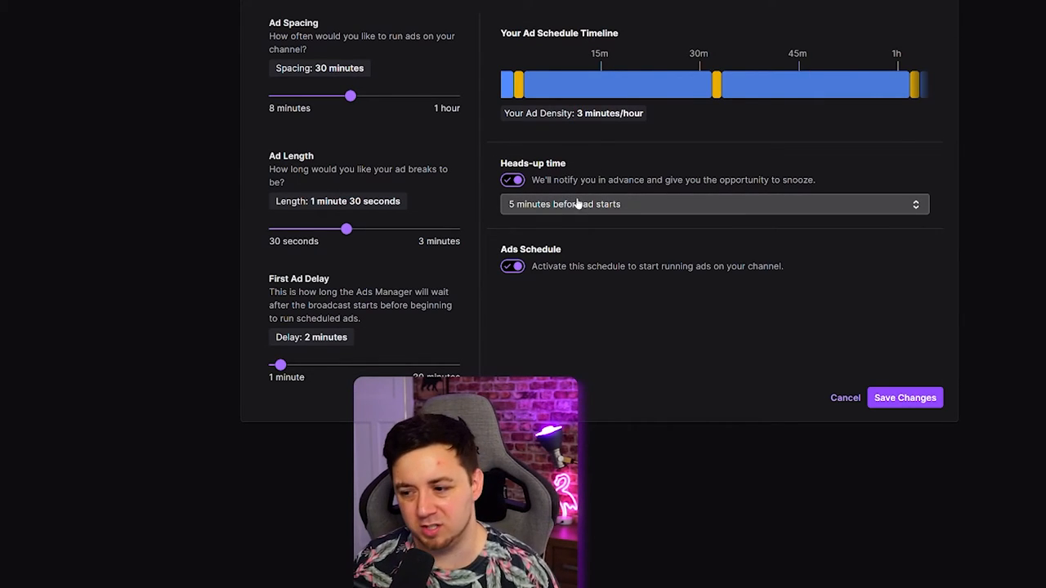
pyautogui.click(713, 204)
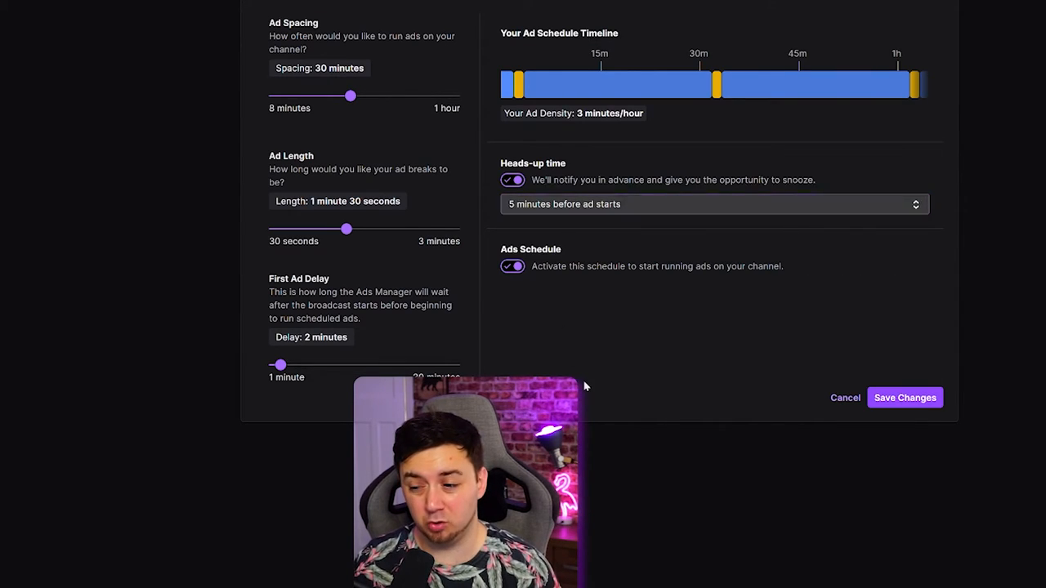
pyautogui.moveTo(585, 358)
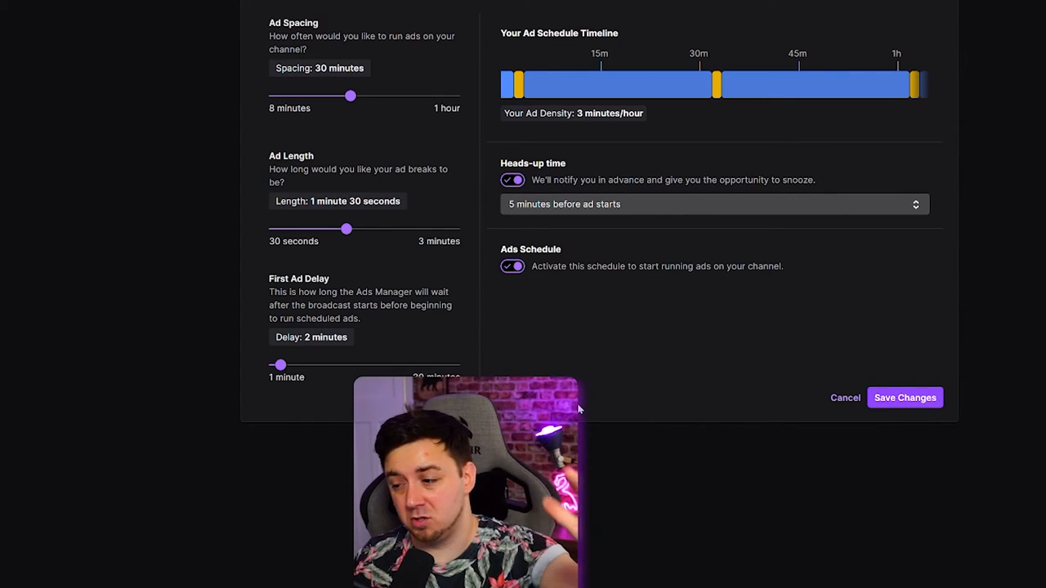
pyautogui.moveTo(653, 476)
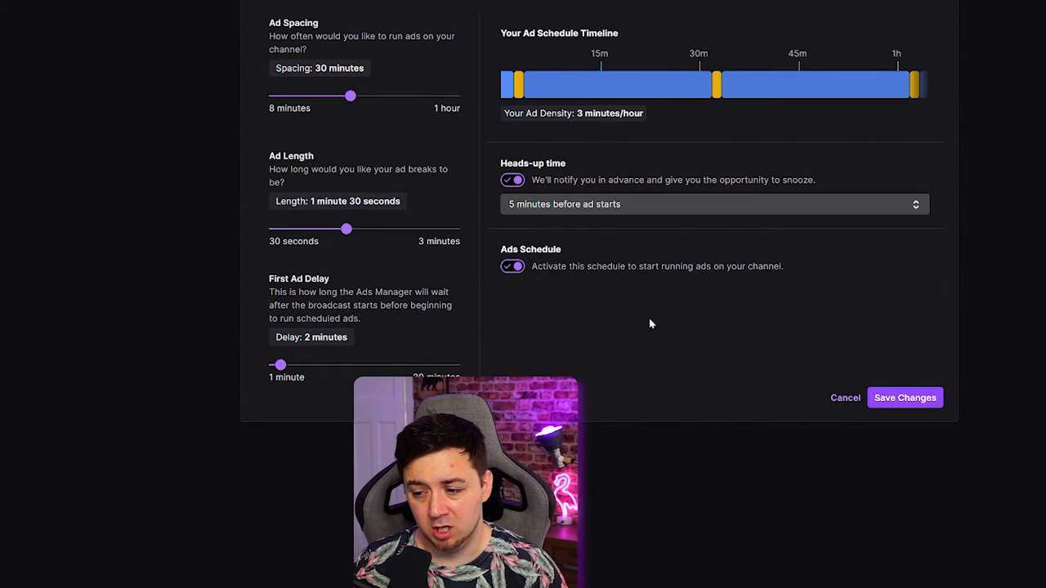
# Step: Toggle Ads Schedule off and on, then save the 30-minute, 90-second schedule
pyautogui.click(512, 265)
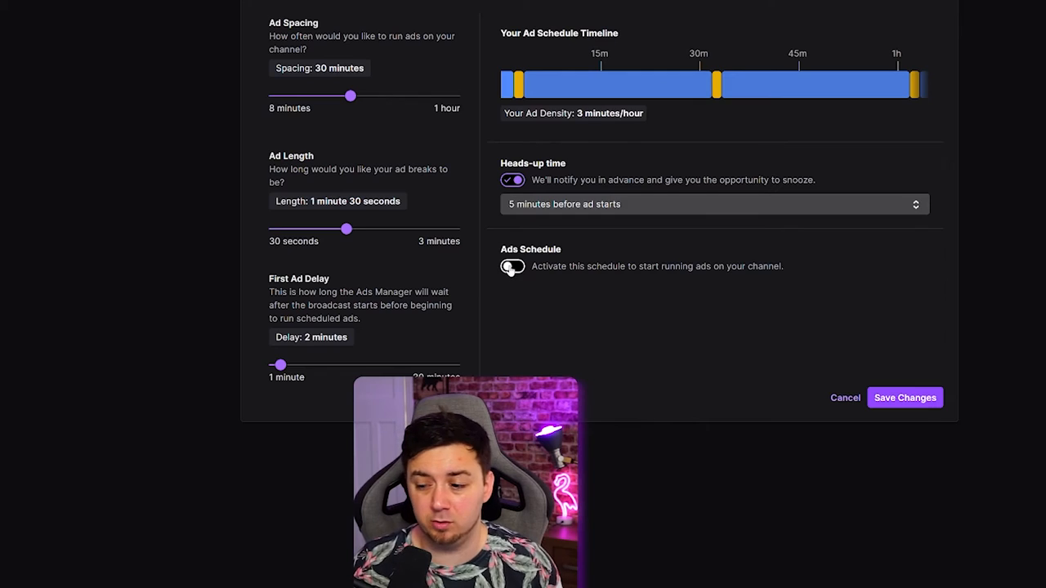
pyautogui.click(511, 266)
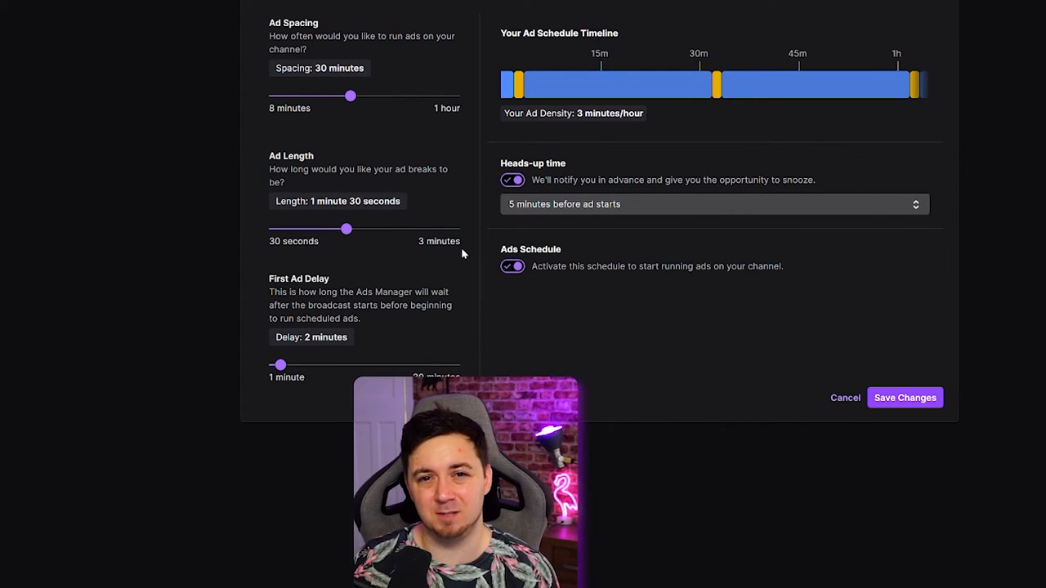
pyautogui.moveTo(689, 359)
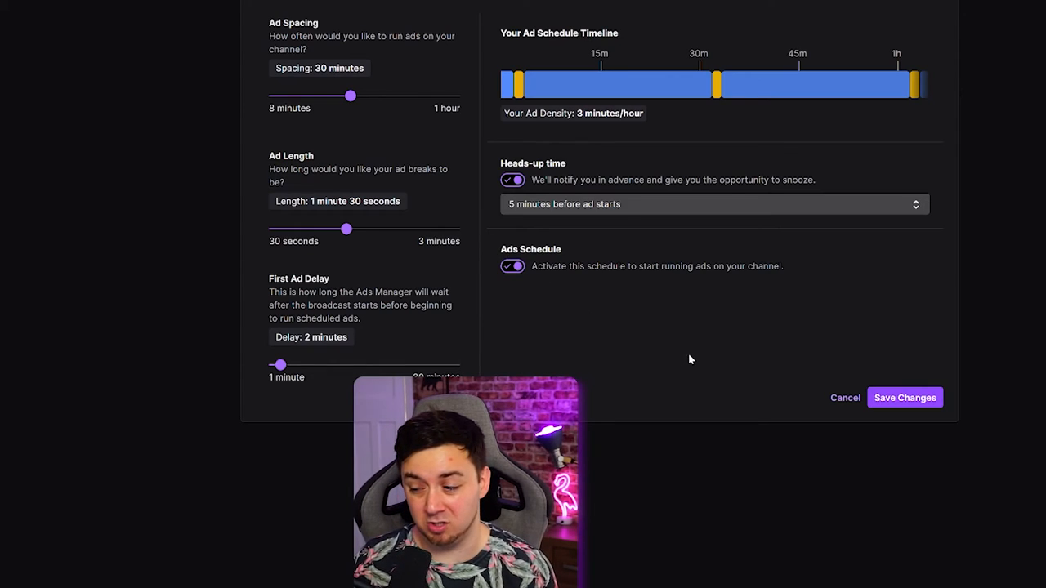
pyautogui.moveTo(762, 384)
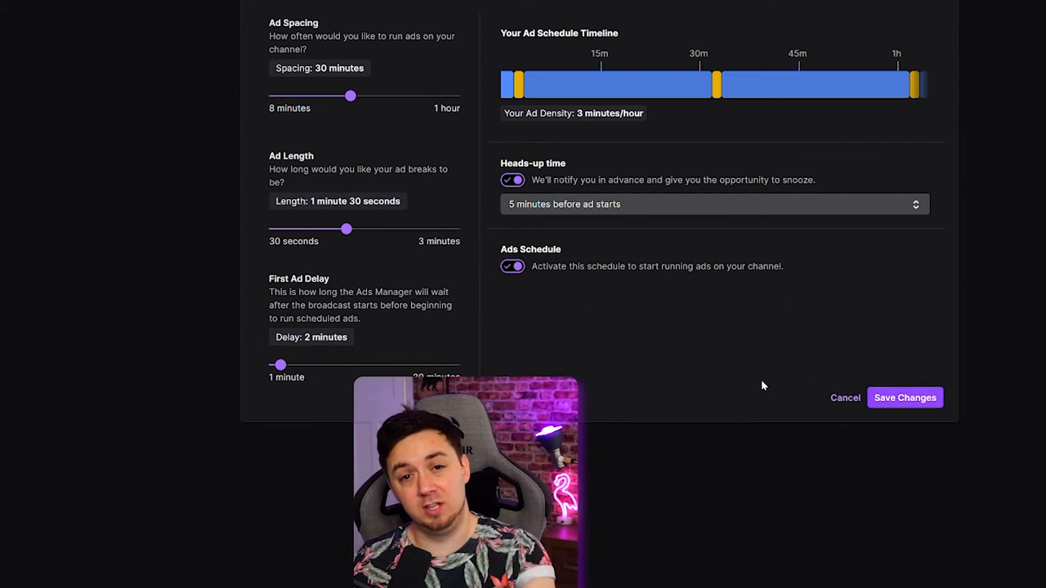
pyautogui.moveTo(726, 380)
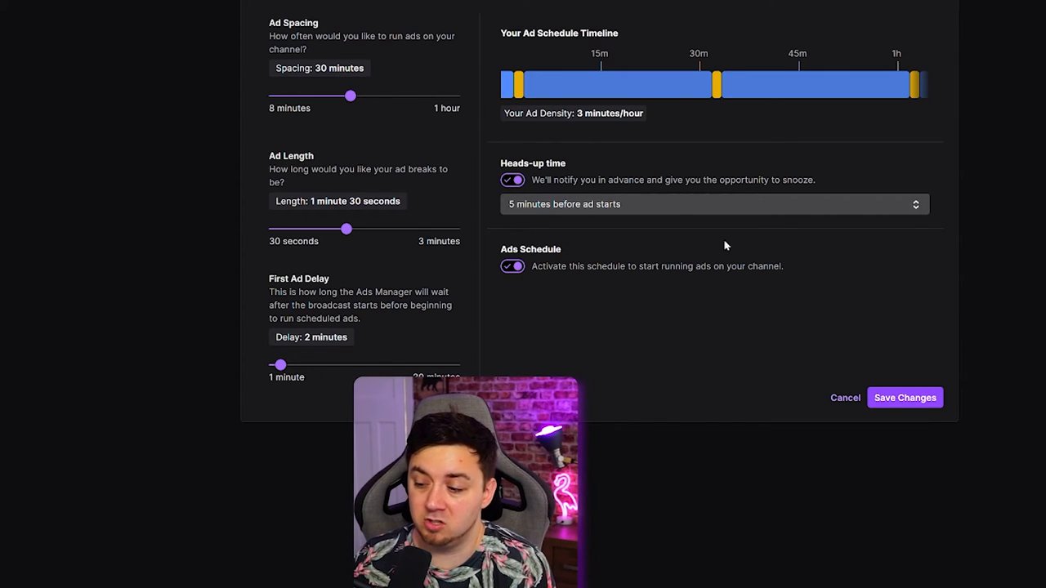
pyautogui.moveTo(905, 398)
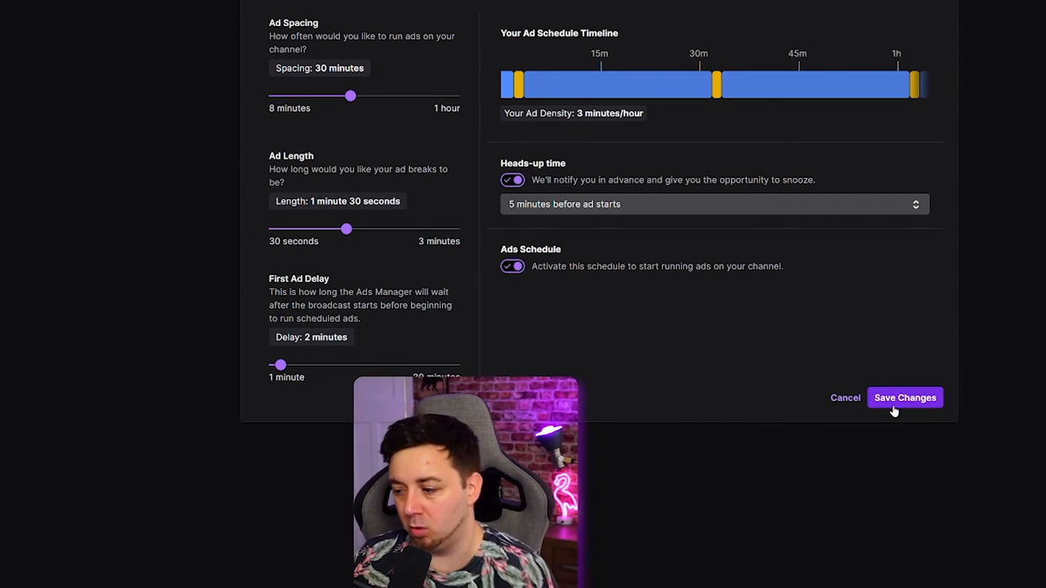
pyautogui.click(905, 398)
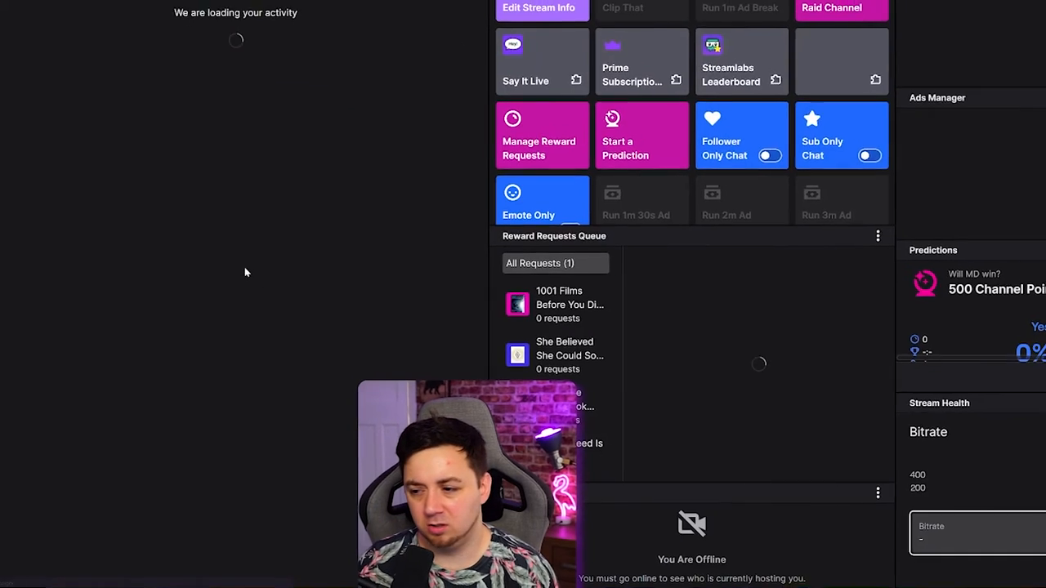